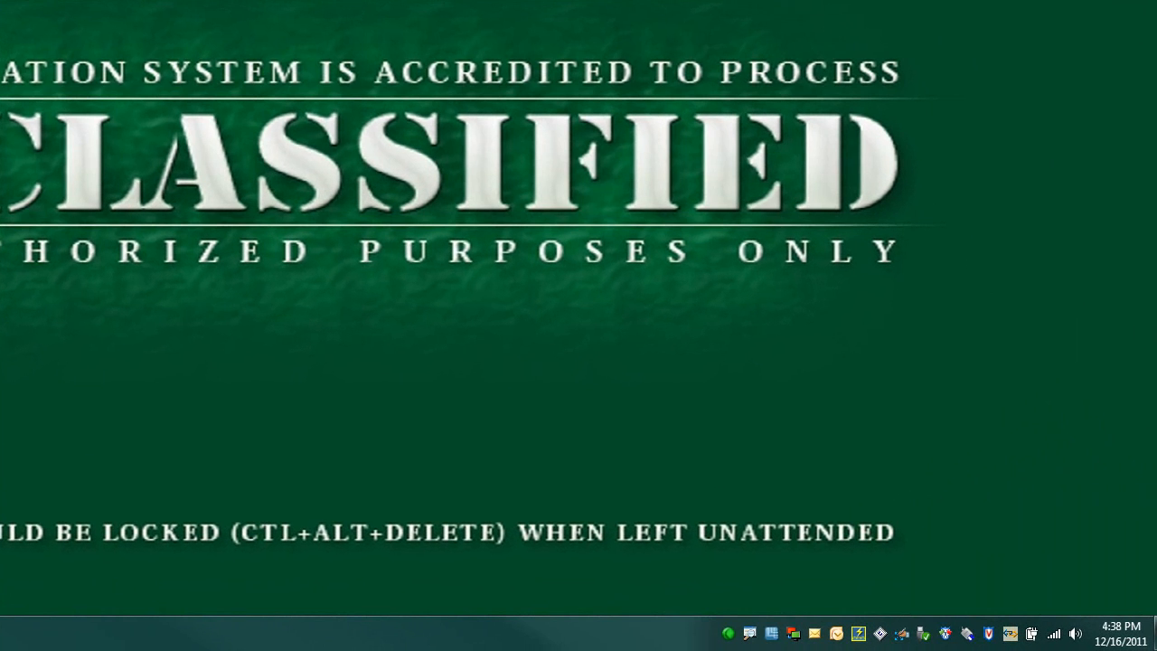
mouse_move(791, 576)
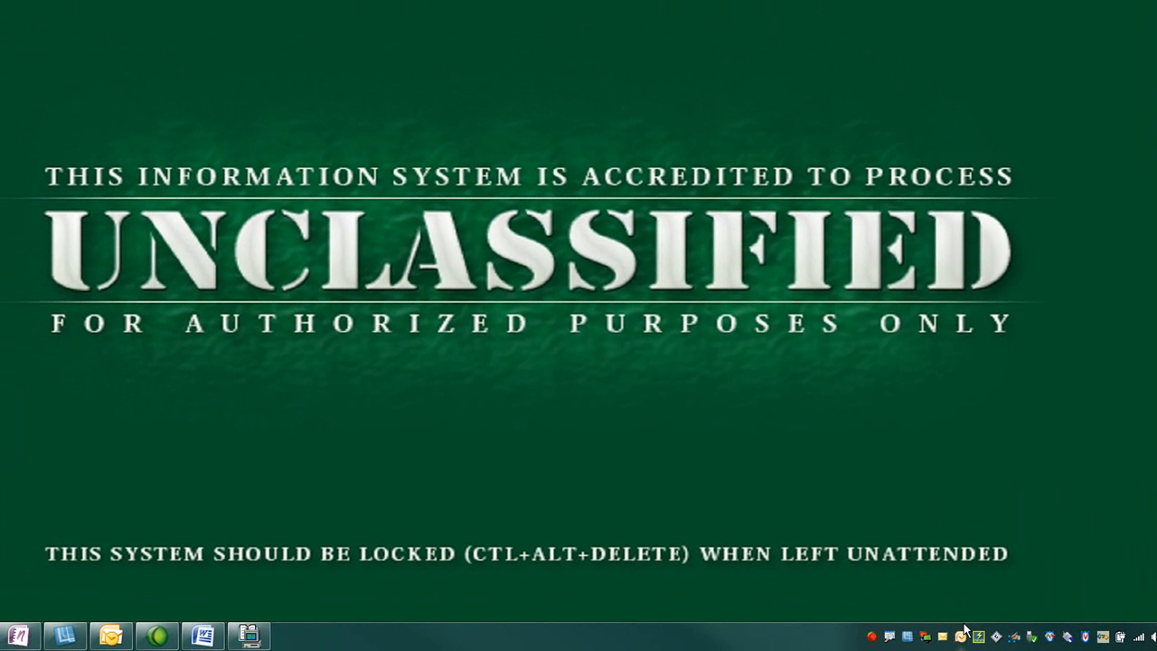
mouse_move(1110, 622)
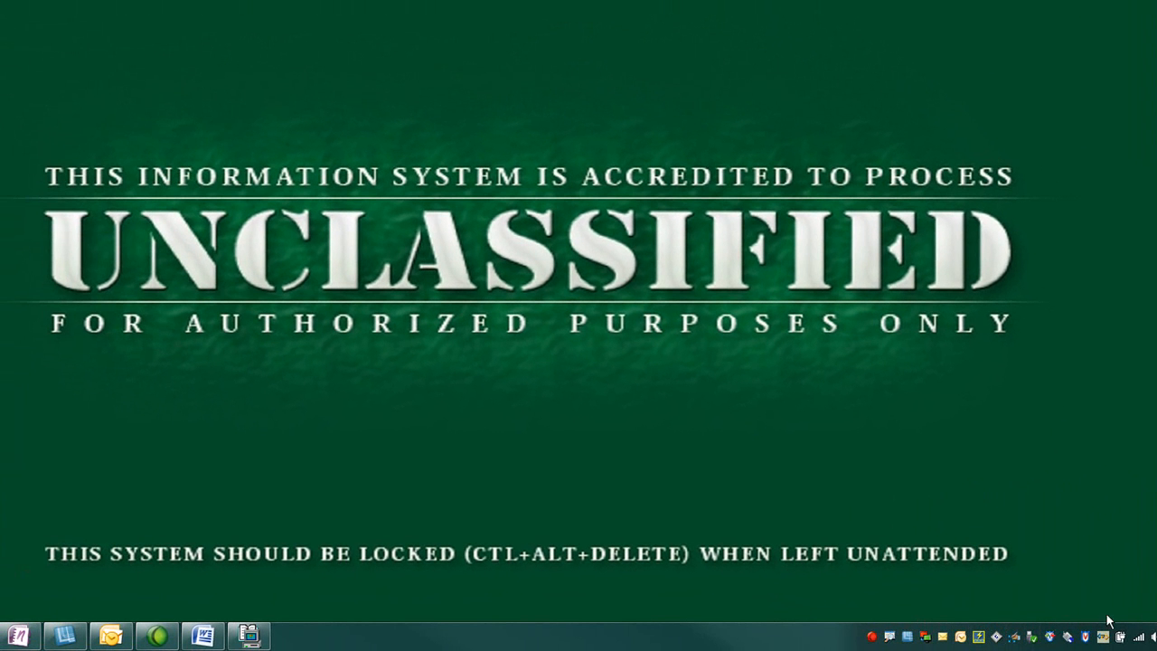
mouse_move(177, 535)
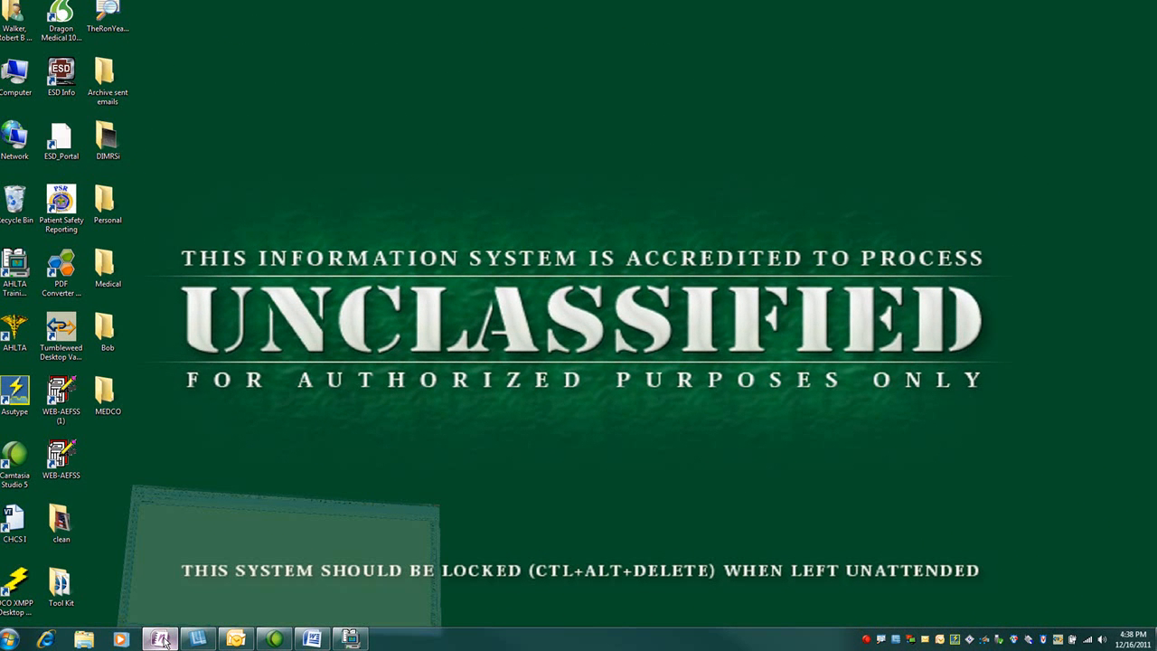
Step: Launch OneNote 2007 from the taskbar shortcut, landing on a blank Unfiled Notes page
click(159, 640)
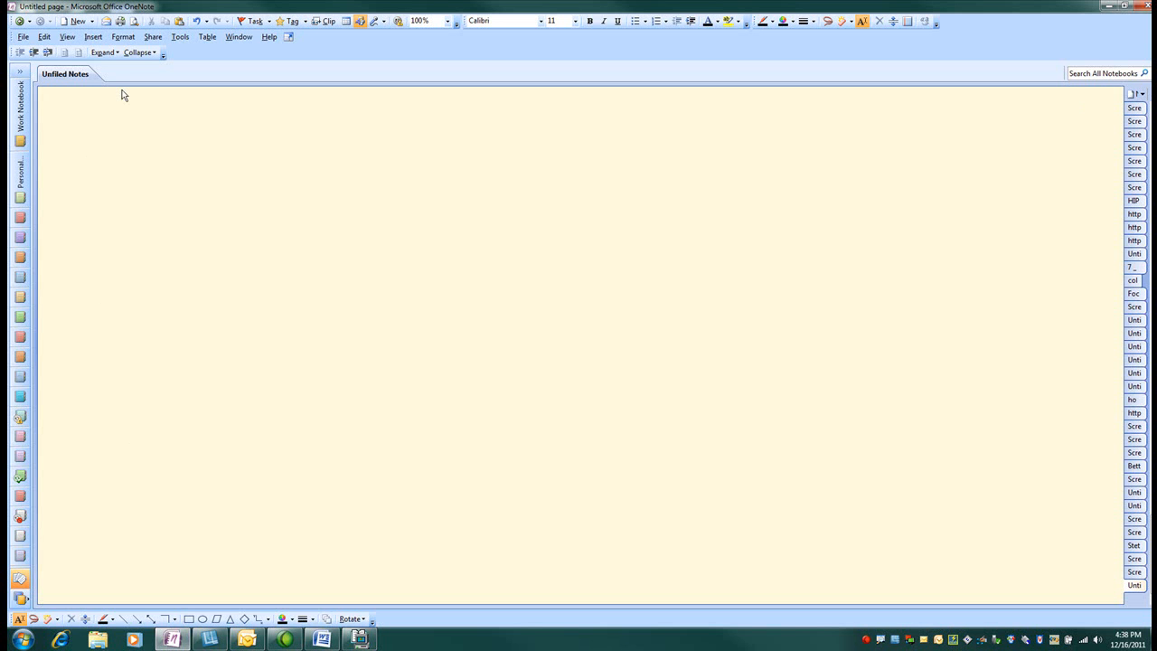
click(181, 36)
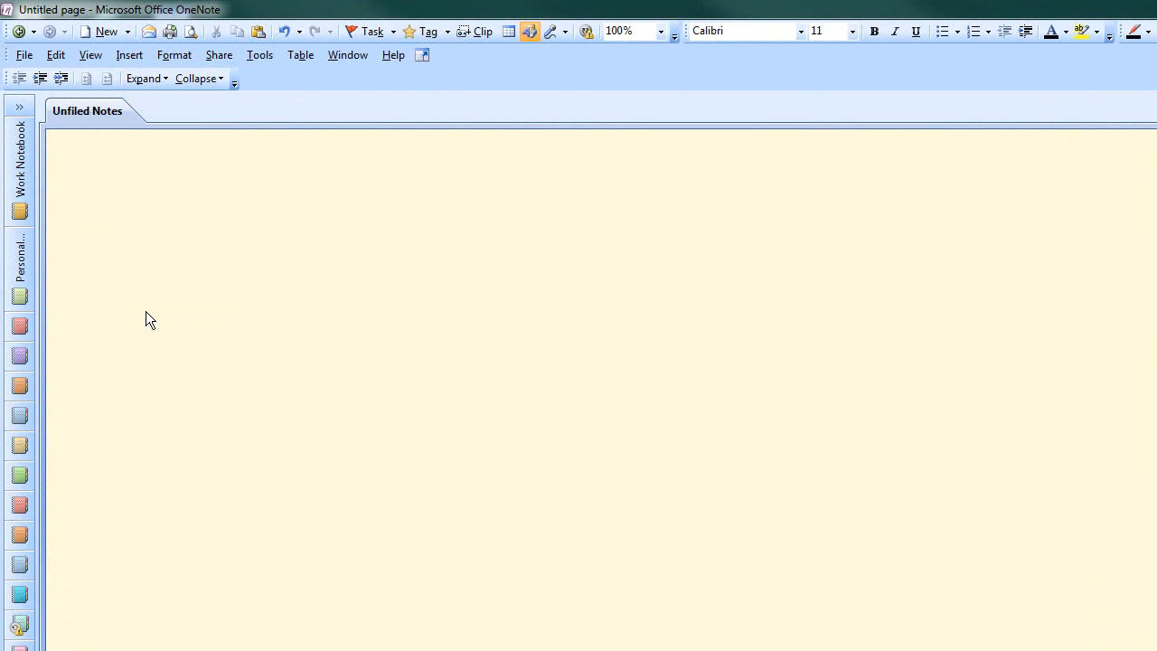
Step: In Options > Other, enable 'Place OneNote icon in the notification area of the taskbar' and confirm
click(261, 54)
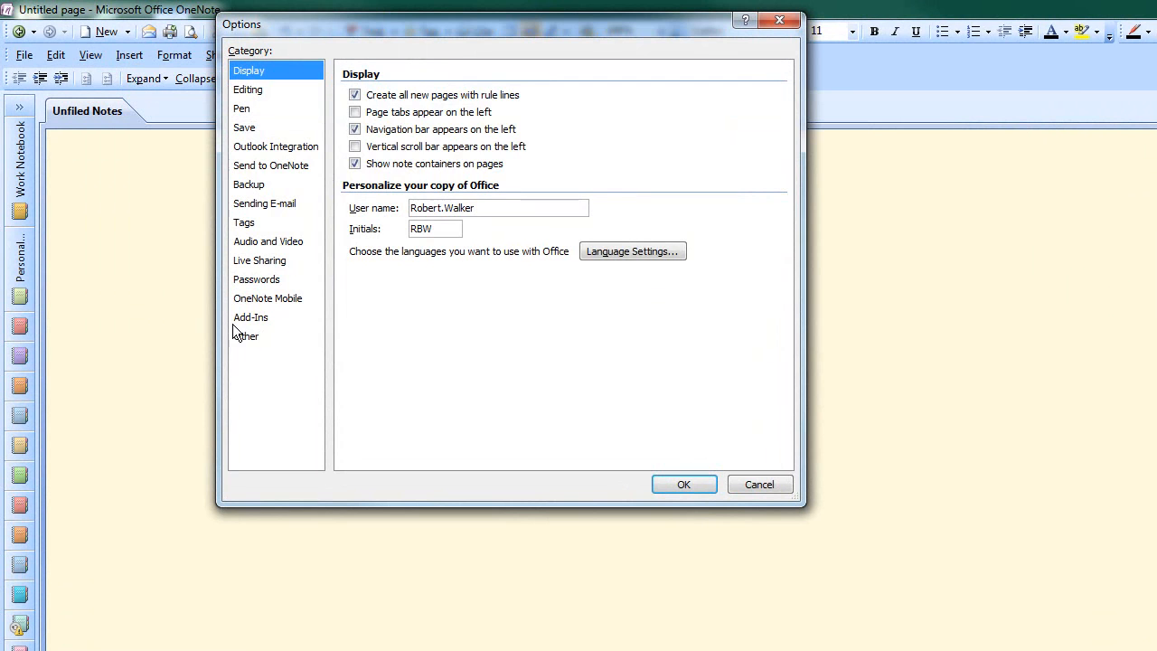
click(246, 335)
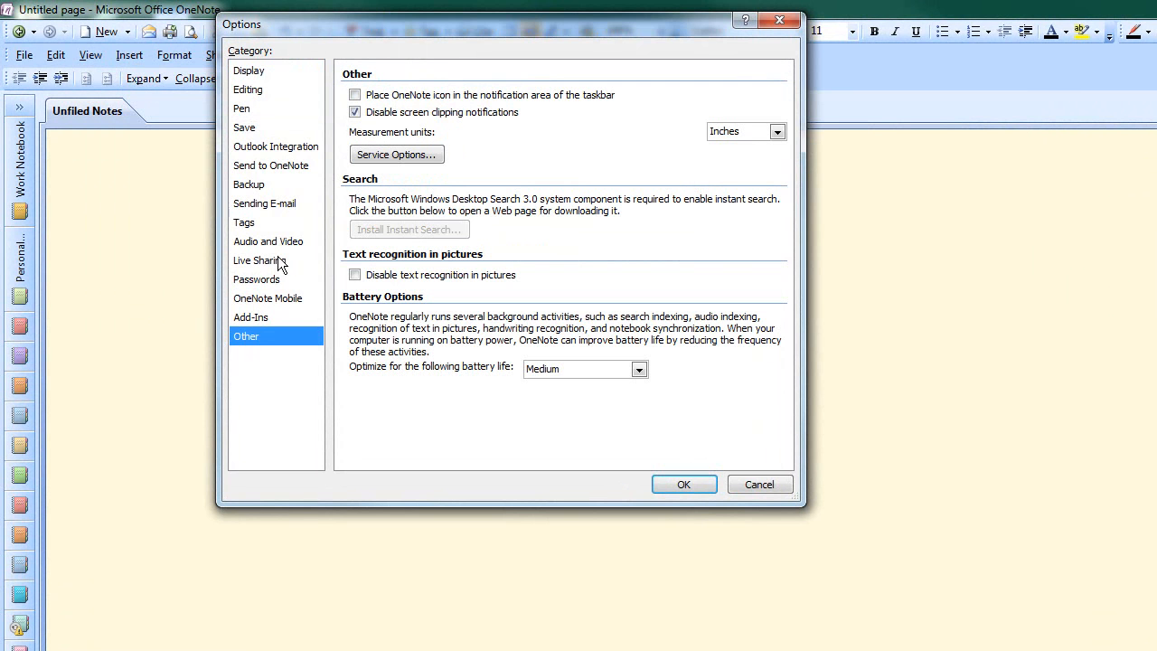
click(355, 94)
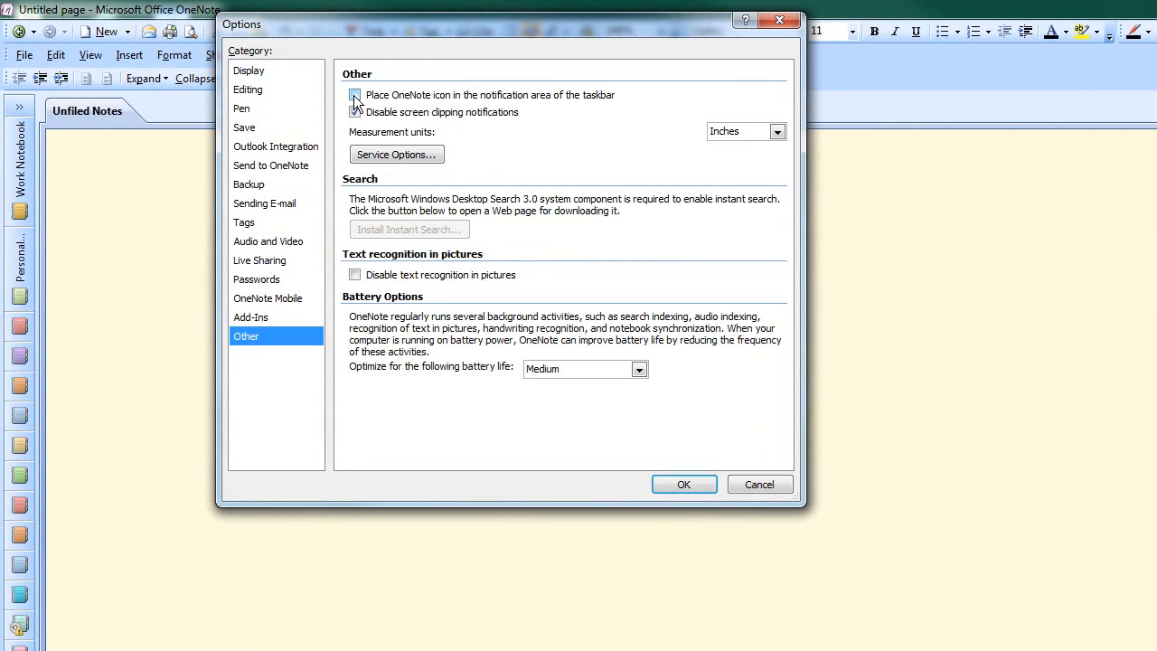
click(354, 94)
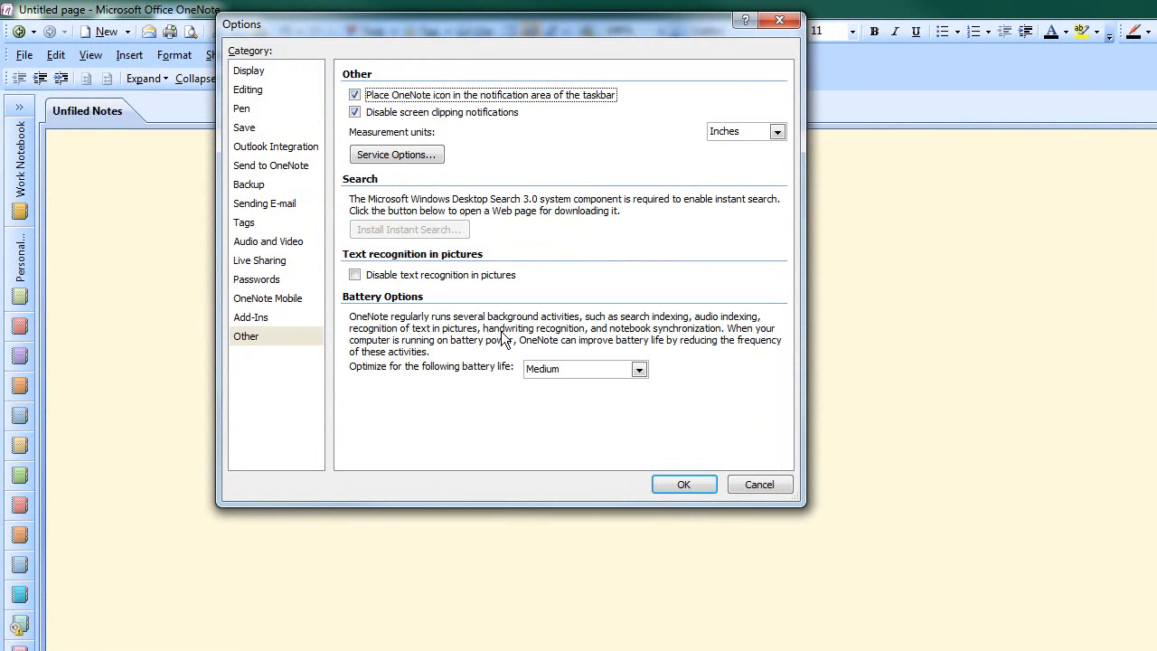
click(683, 485)
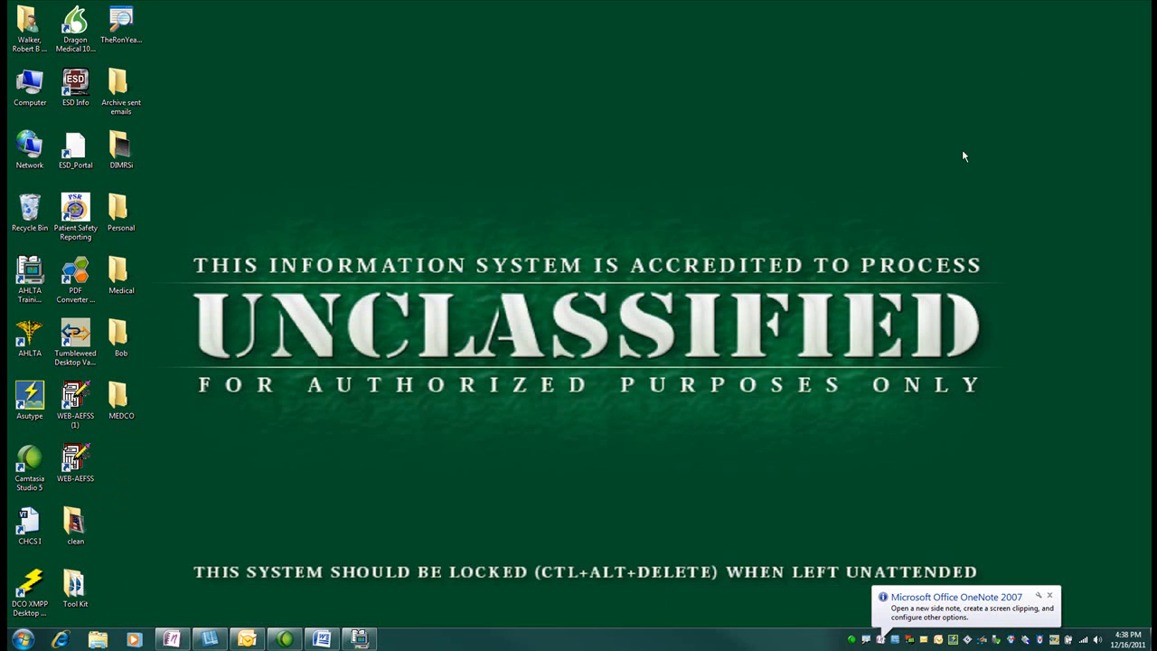
mouse_move(495, 459)
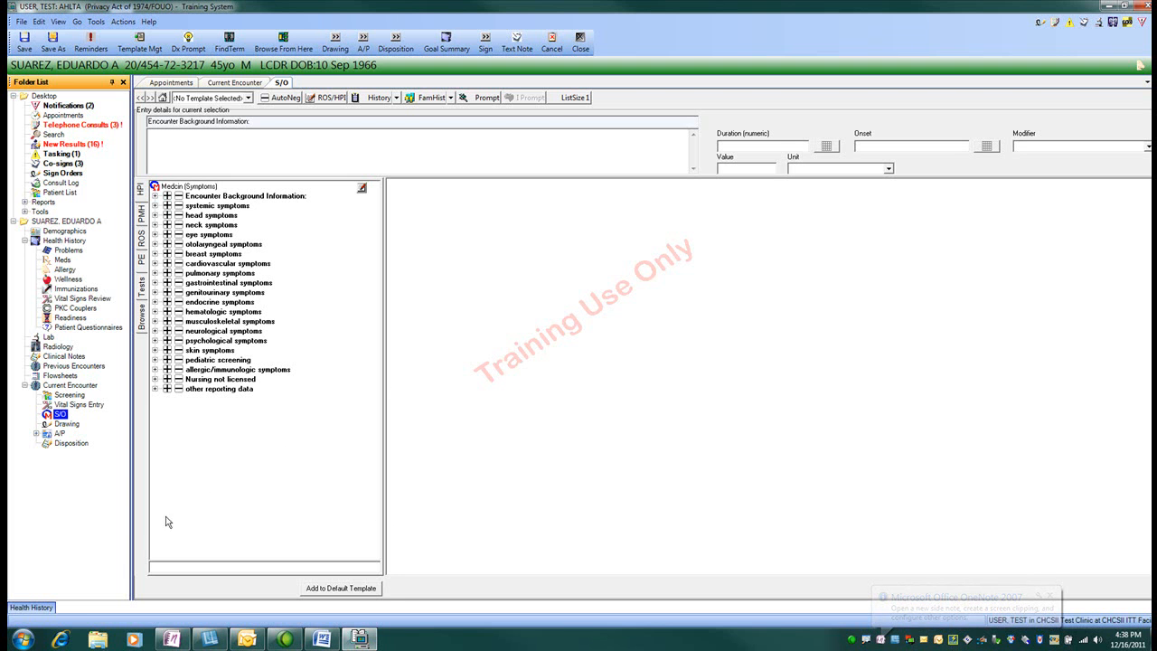
Step: Show the patient's Health History summary in AHLTA
click(31, 608)
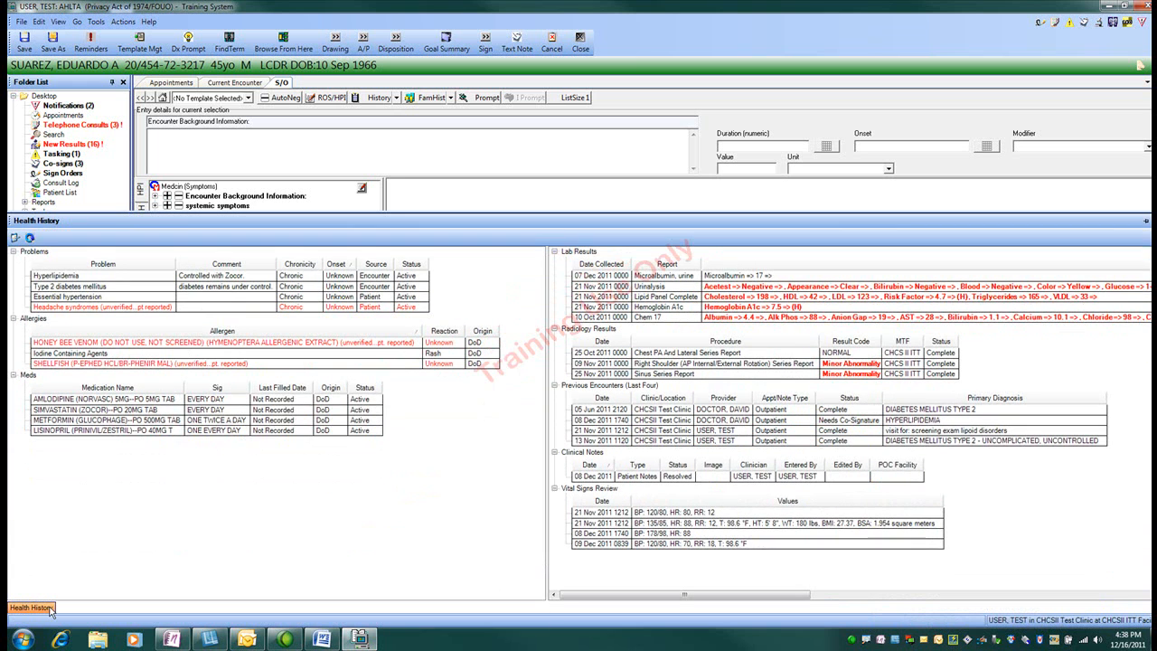